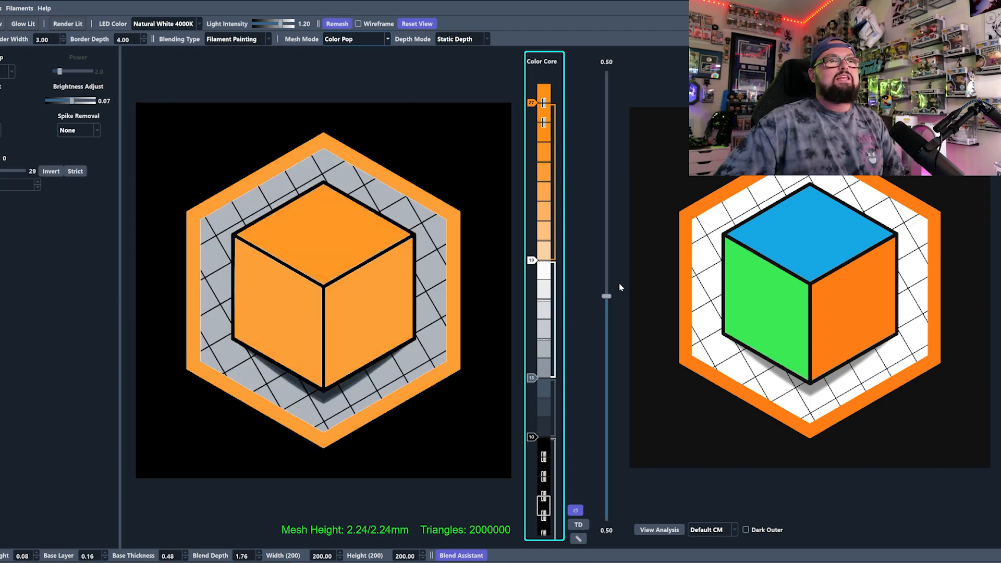
# Drag the white filament's start marker down so the gray grid behind the cube prints white
pyautogui.moveTo(606, 296); pyautogui.dragTo(605, 190)
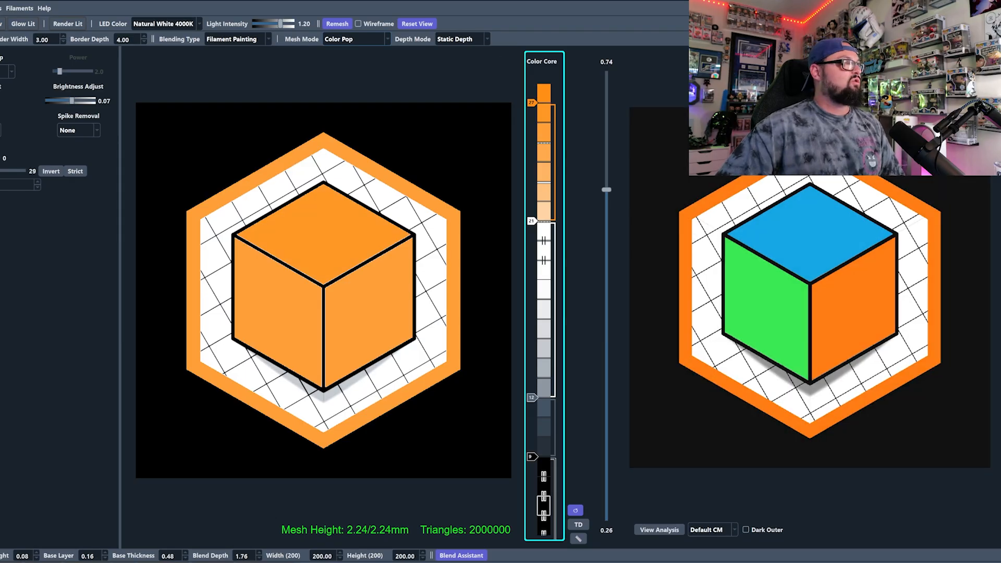
pyautogui.click(22, 23)
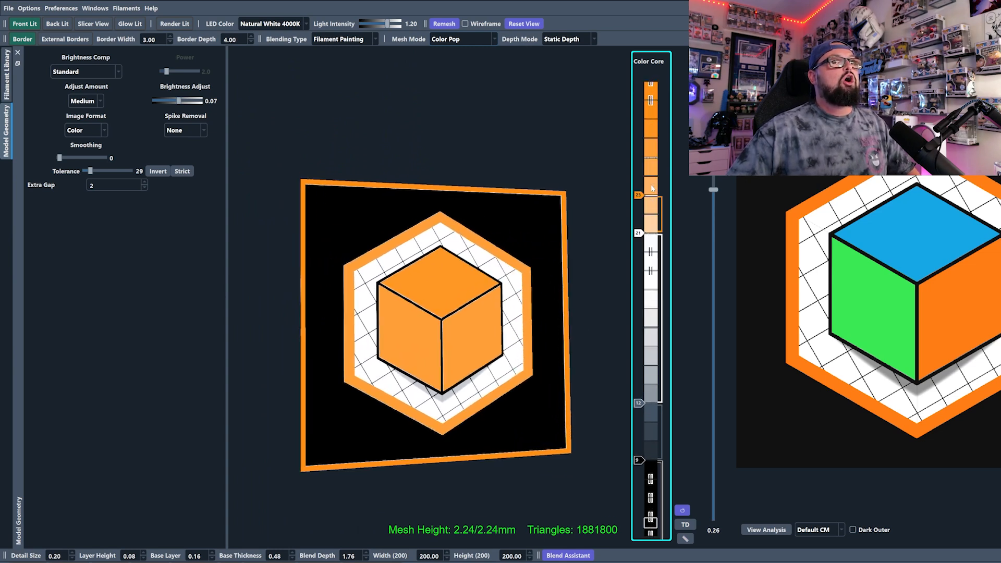
# Move a white filament to the top of the Color Core stack so the border prints white
pyautogui.moveTo(651, 194); pyautogui.dragTo(651, 125)
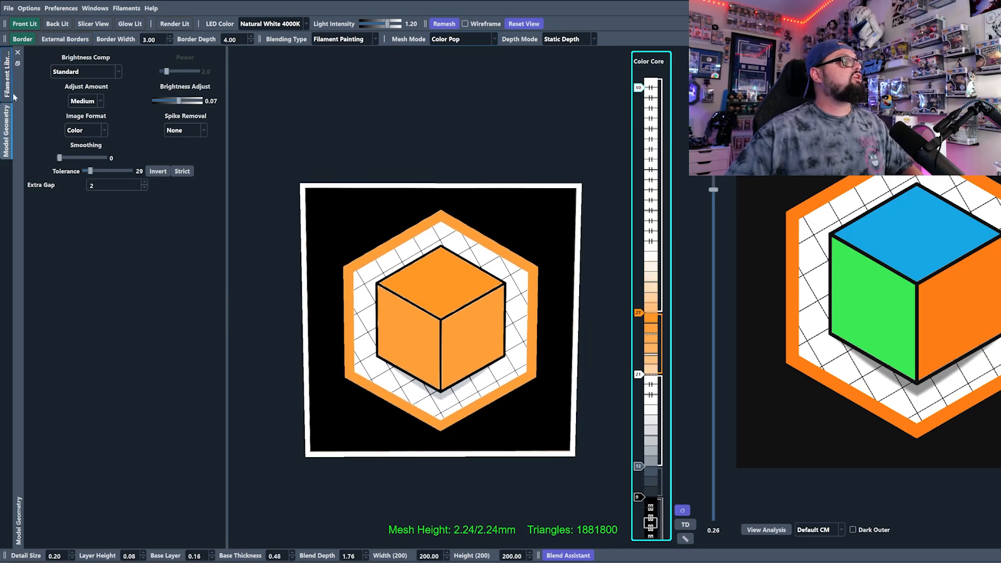
pyautogui.click(5, 83)
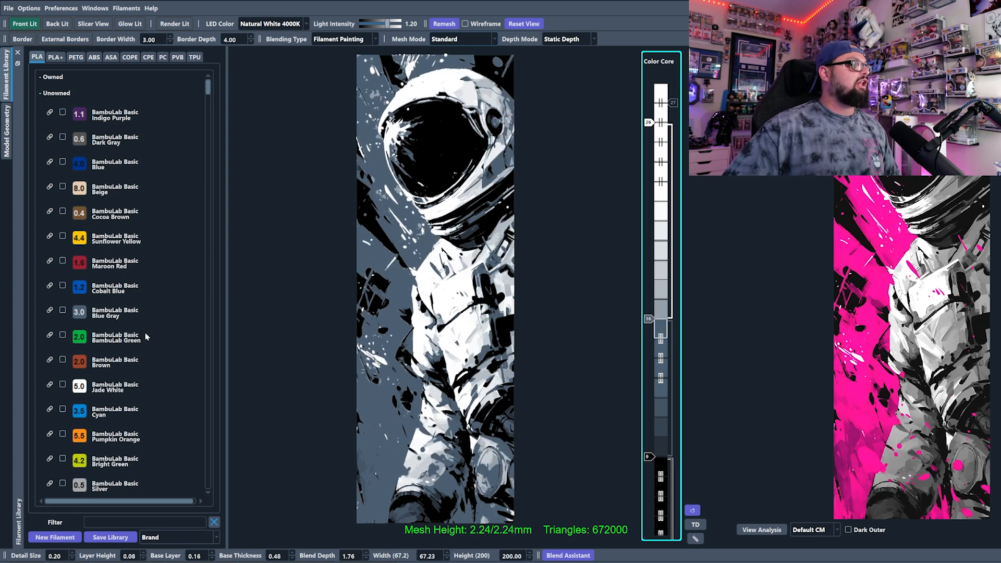
# Scroll through the PLA filament list in the Filament Library
pyautogui.scroll(-3)
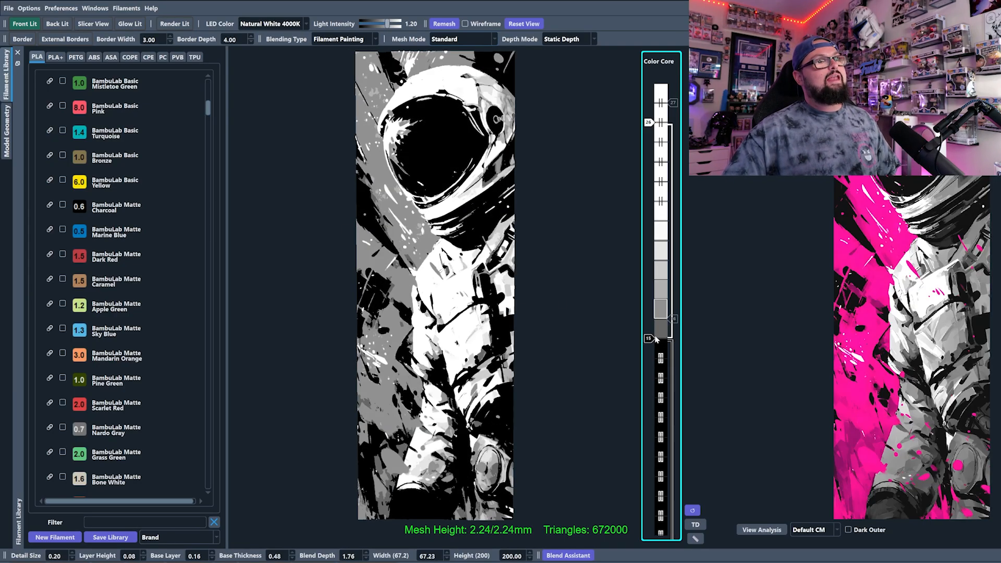
# Raise the black-to-gray transition, set Brightness Adjust to 0, and reset the view
pyautogui.moveTo(659, 338); pyautogui.dragTo(667, 383)
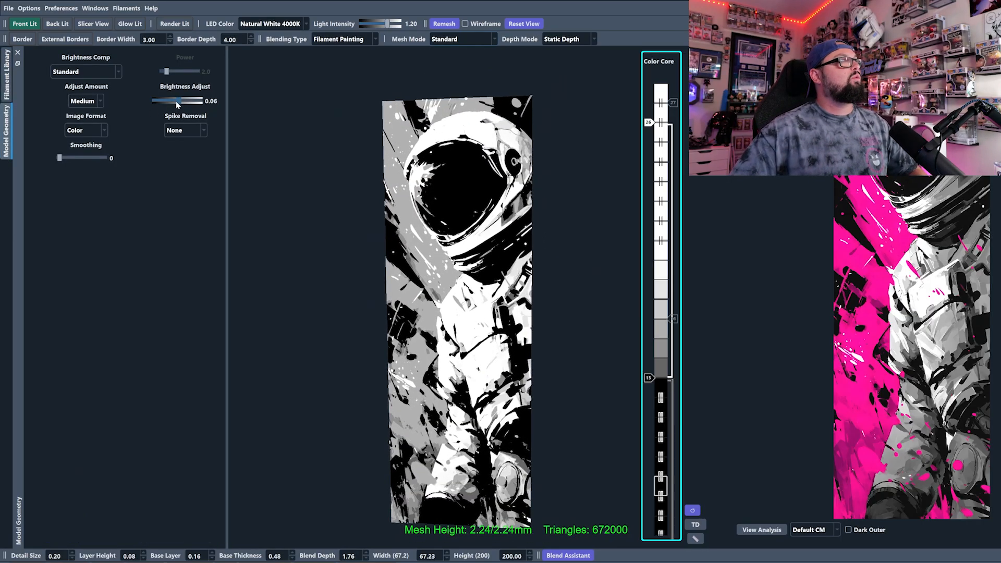
pyautogui.moveTo(192, 100); pyautogui.dragTo(152, 100)
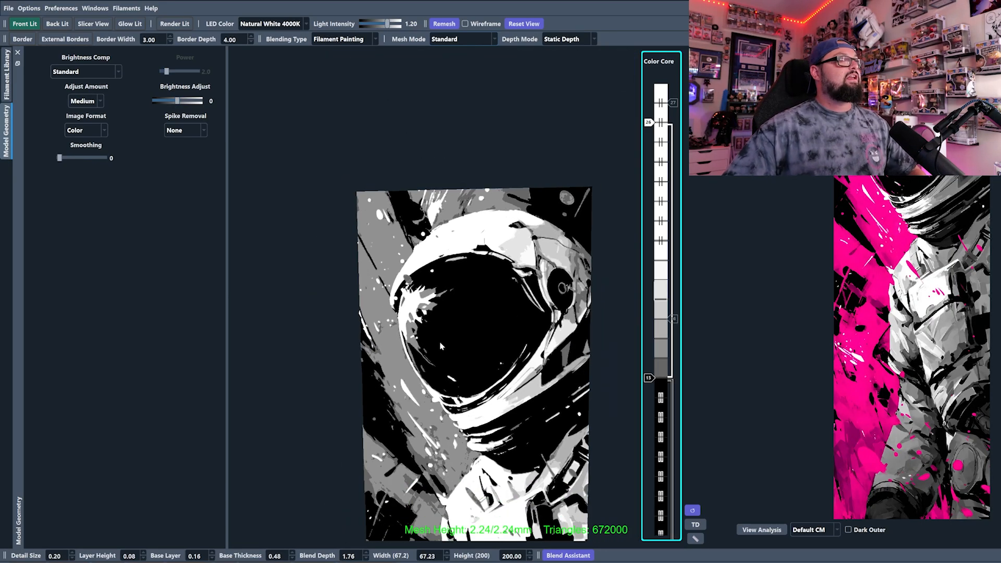
pyautogui.moveTo(671, 319); pyautogui.dragTo(670, 322)
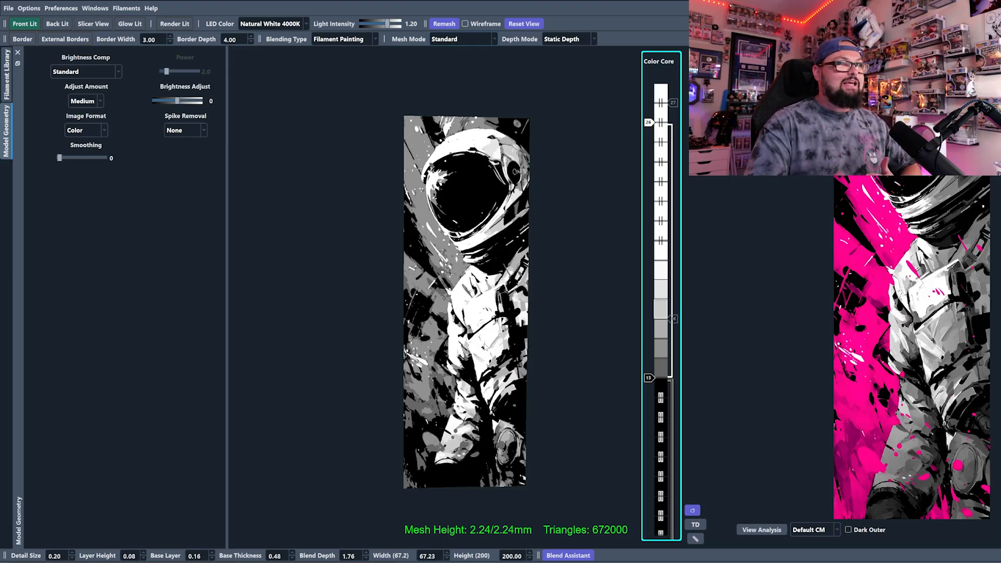
pyautogui.click(460, 39)
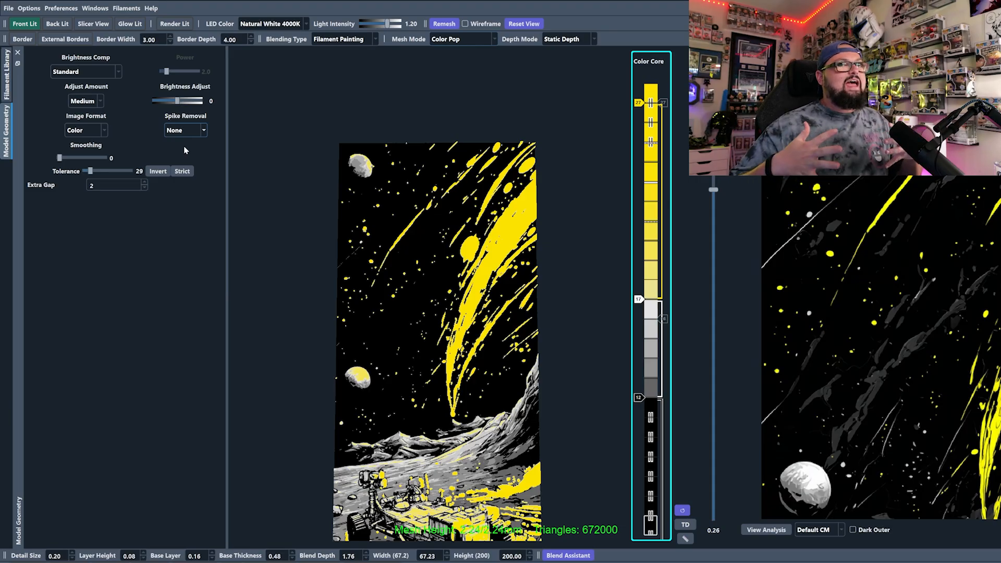
# Compare spike removal None, Fast and Moderate on the space scene, ending on Moderate
pyautogui.click(184, 130)
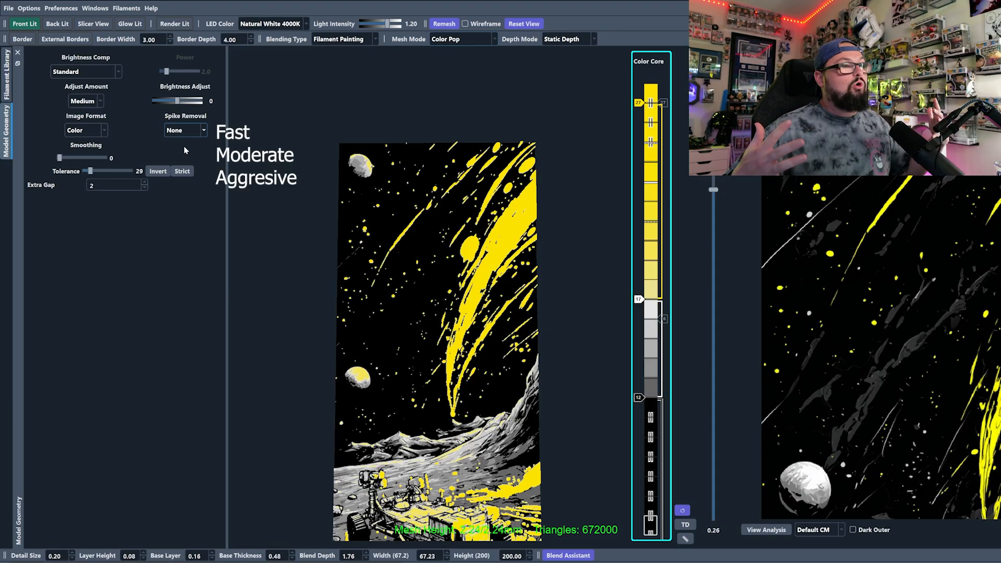
pyautogui.click(184, 130)
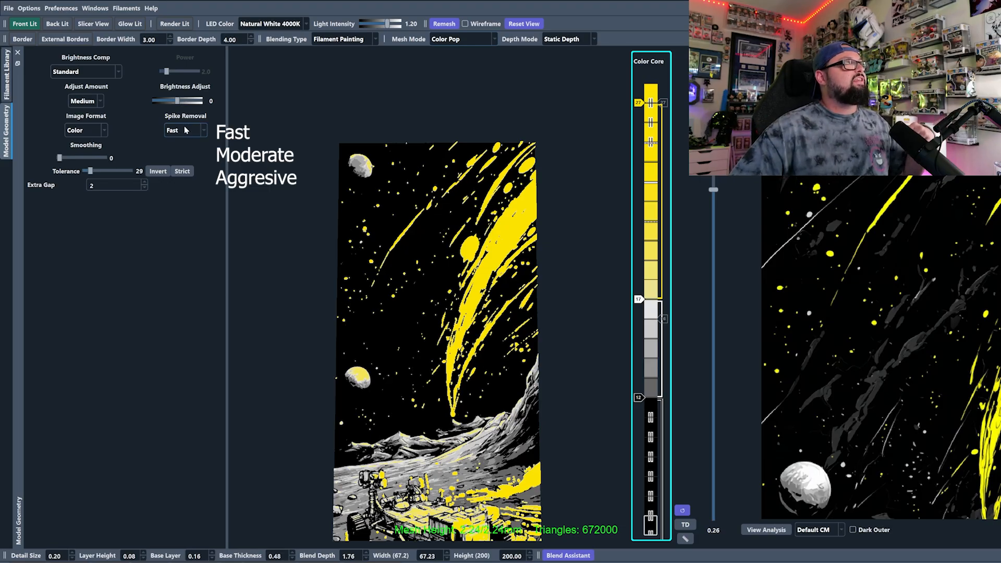
pyautogui.click(185, 131)
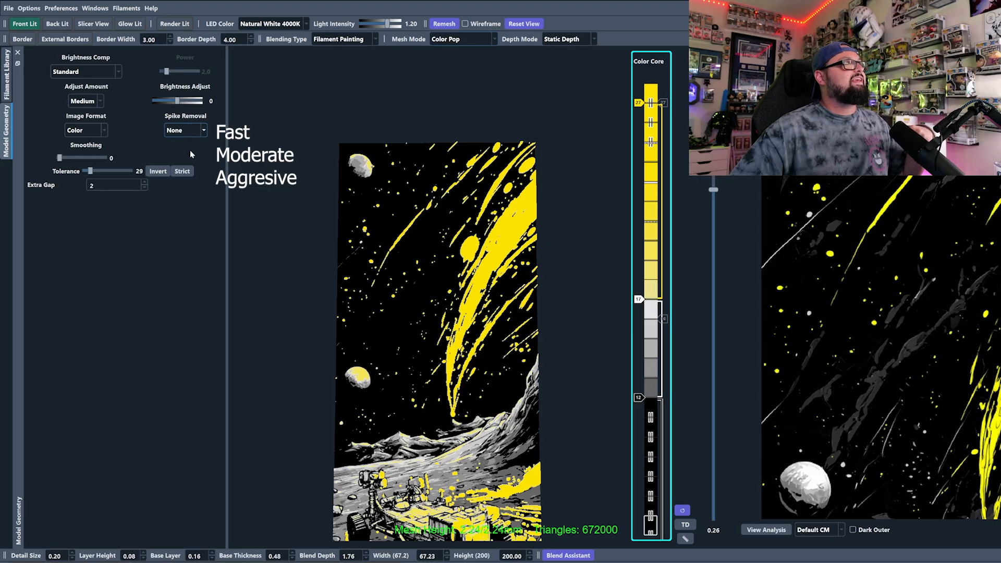
pyautogui.click(186, 130)
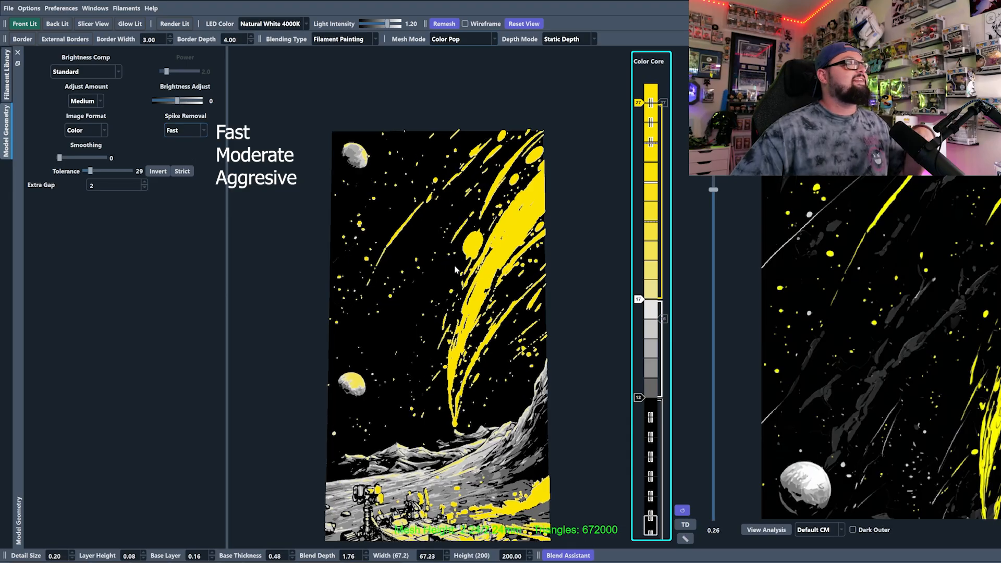
pyautogui.click(185, 130)
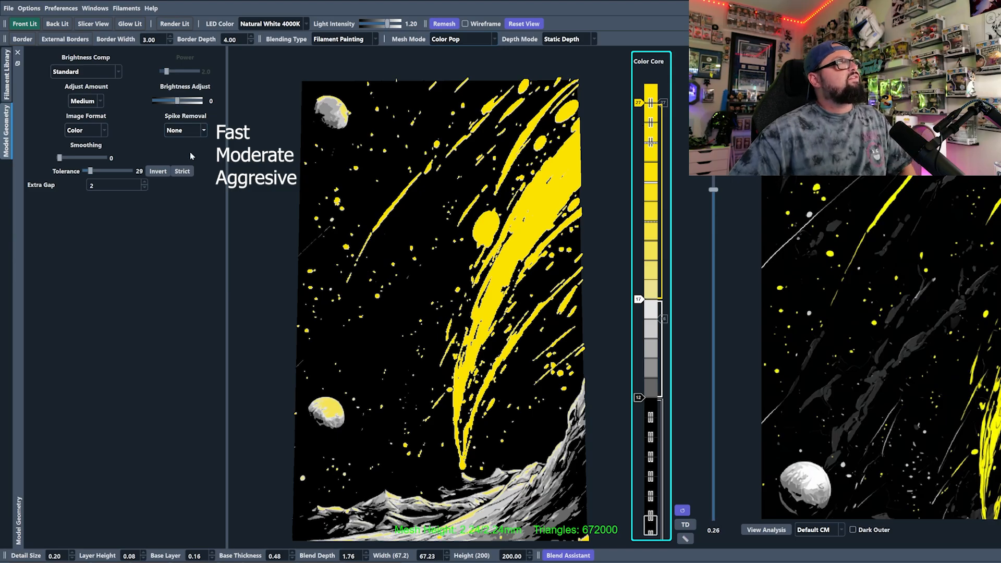
pyautogui.click(185, 131)
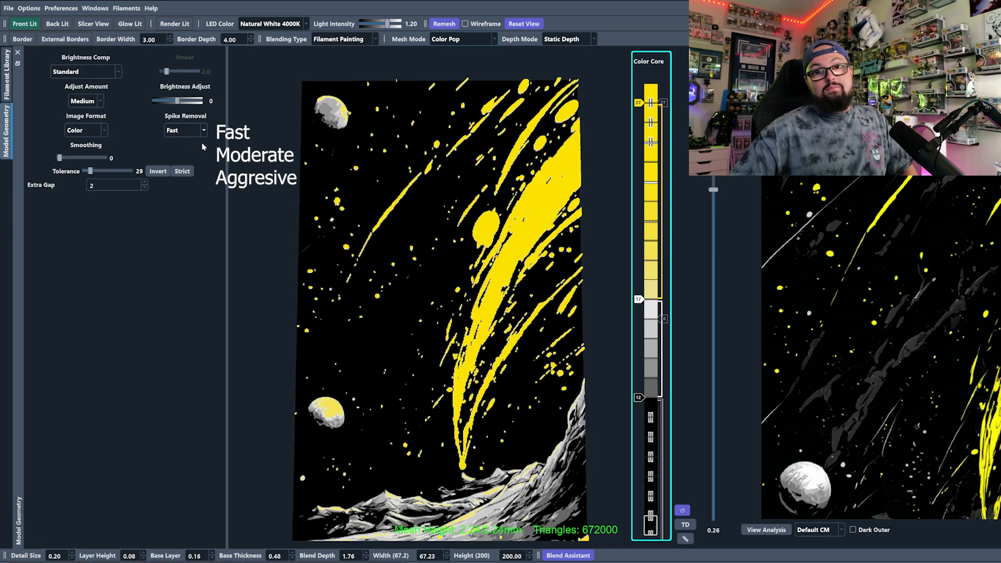
pyautogui.click(184, 131)
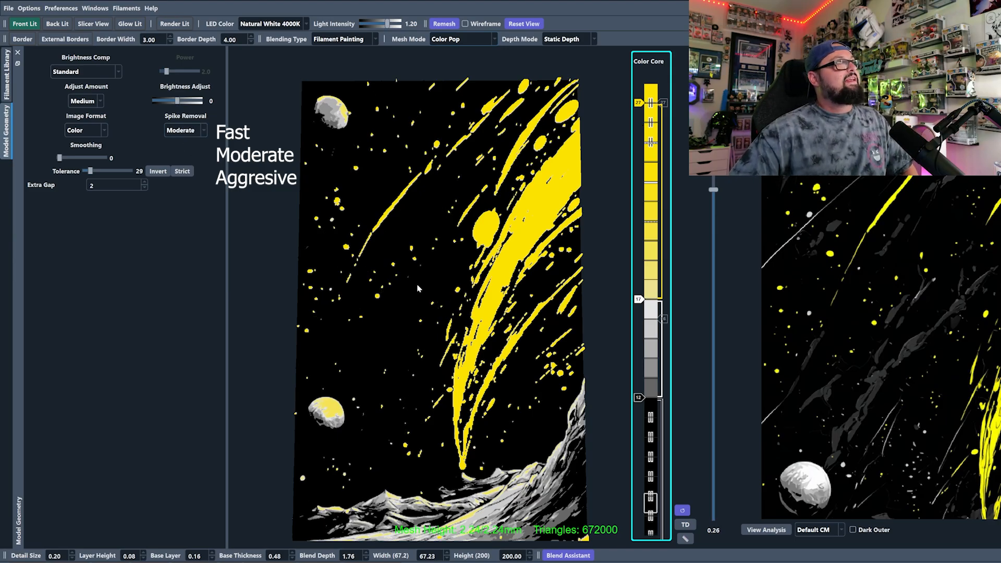
pyautogui.click(185, 130)
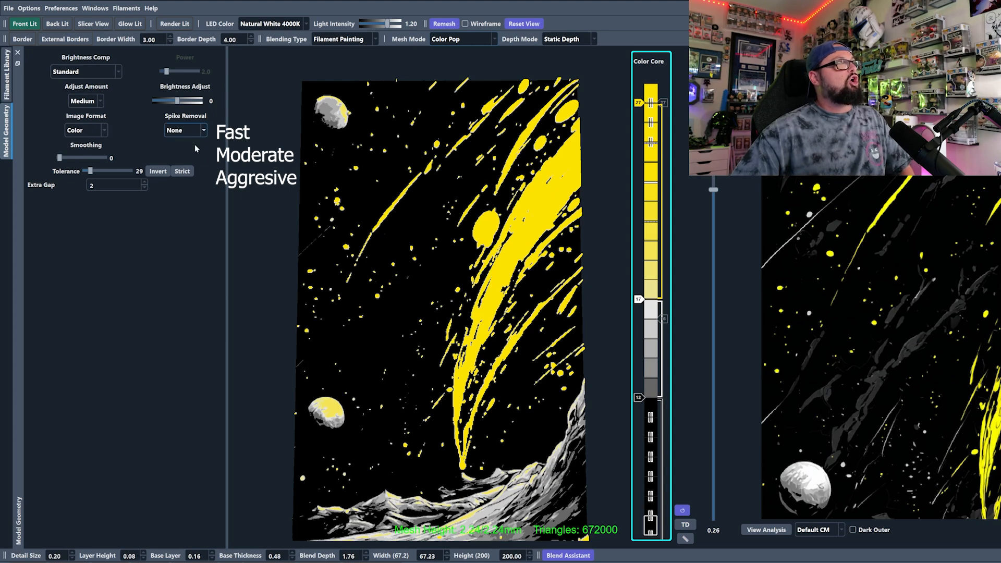
pyautogui.click(185, 130)
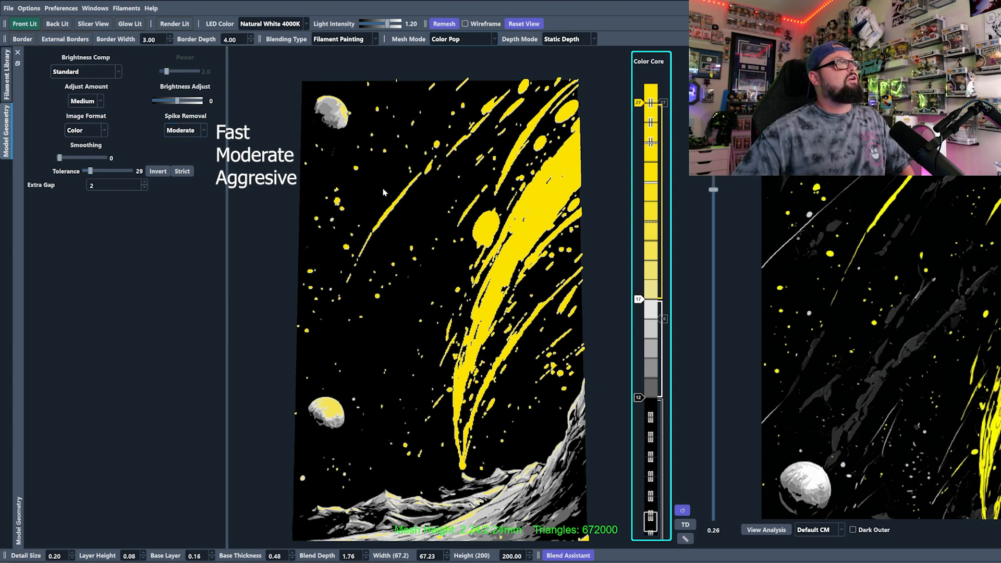
pyautogui.moveTo(439, 212)
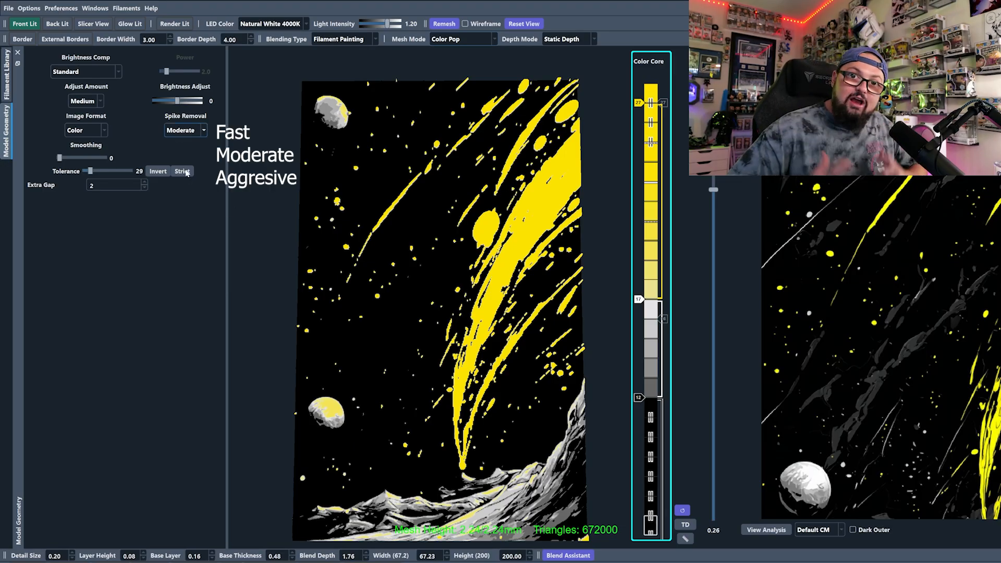
pyautogui.click(186, 130)
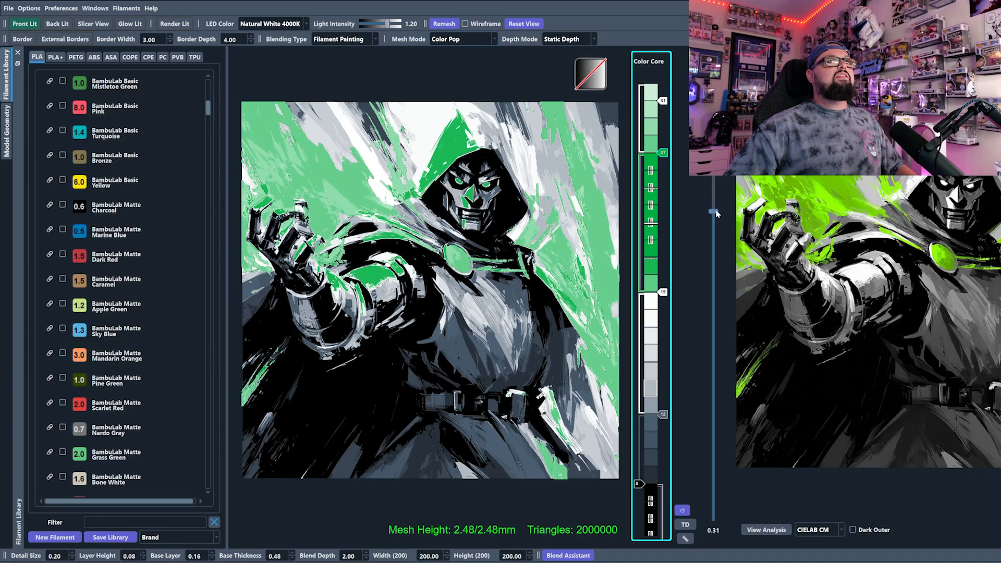
# Drag the green layer slider from 0.31 to 0.41 for bolder green and cleaner whites
pyautogui.moveTo(714, 212); pyautogui.dragTo(714, 258)
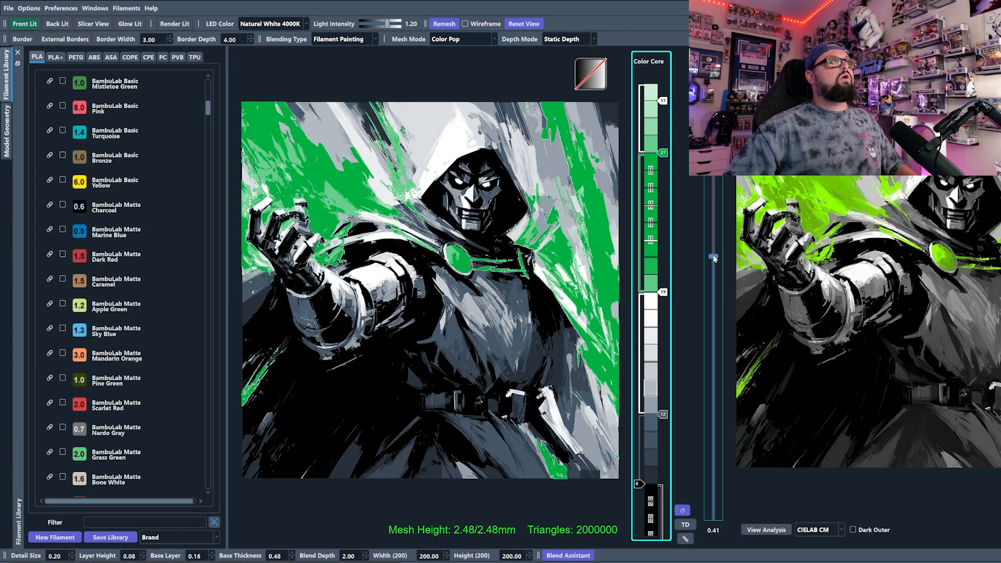
pyautogui.moveTo(714, 258); pyautogui.dragTo(713, 291)
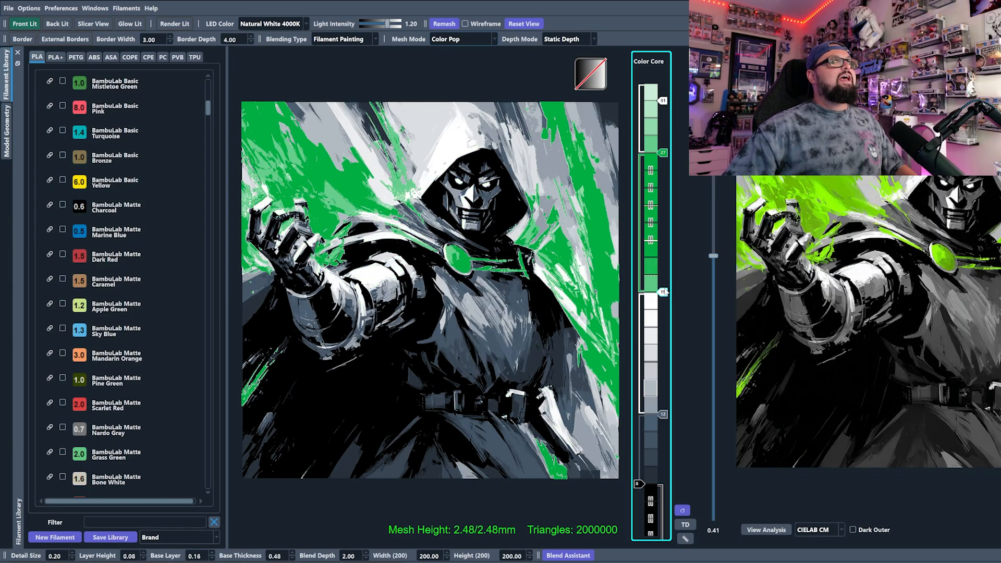